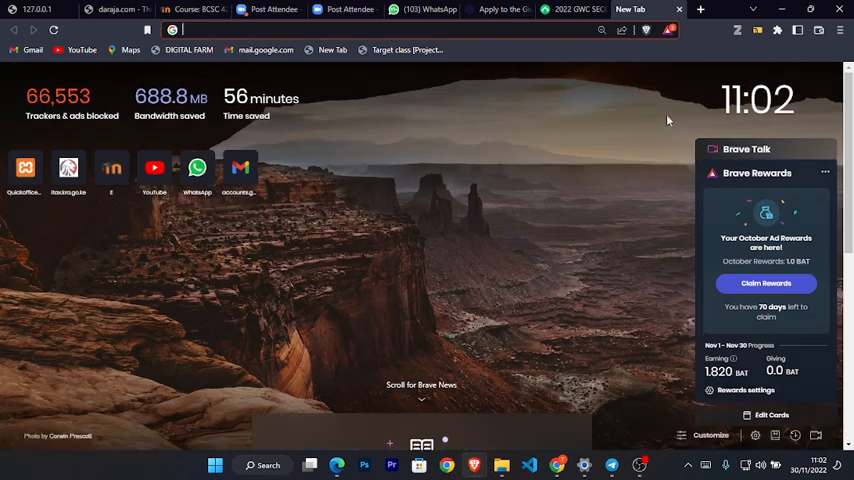
mouse_move(200, 50)
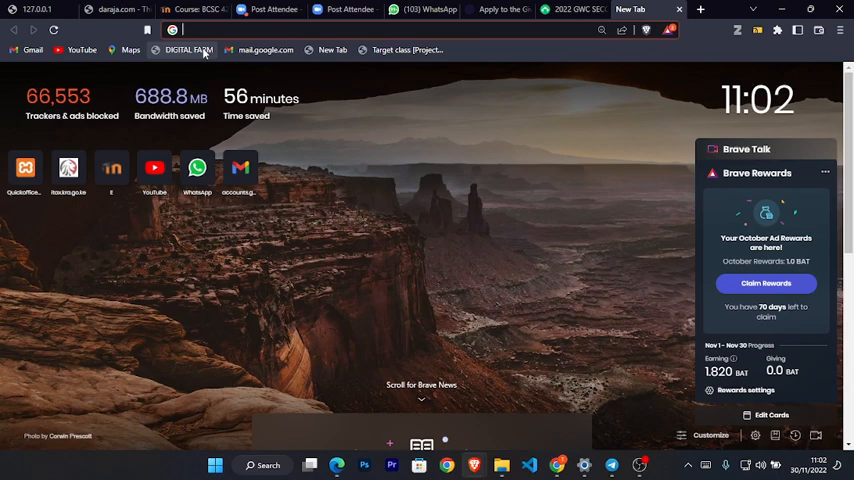
Navigate to ecitizen.go.ke in the new Brave tab.
text(ecitizen.go.ke)
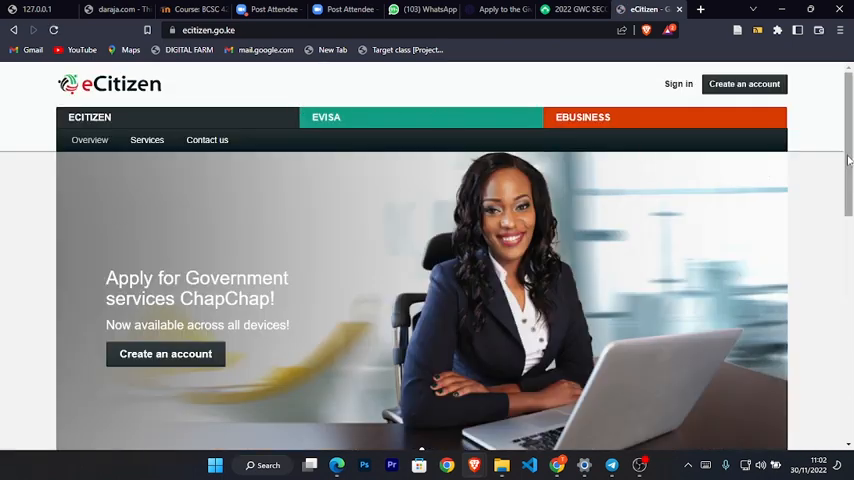
Scroll down the eCitizen homepage to review its service overview.
scroll(down, 3)
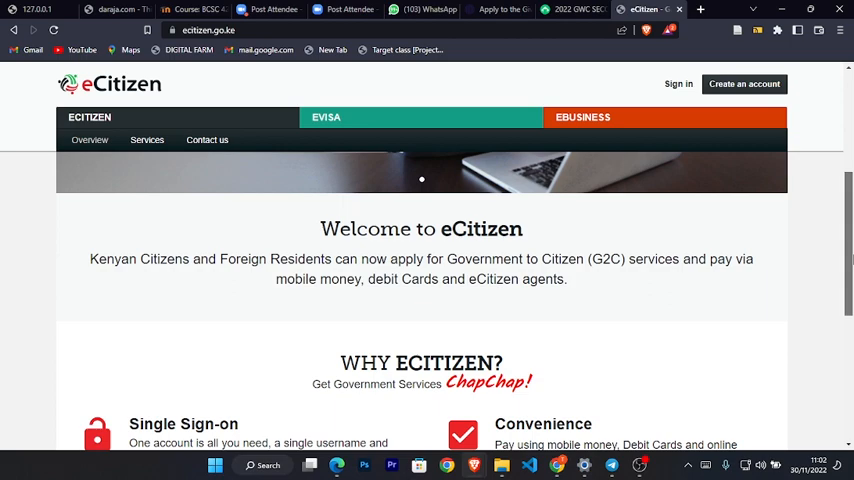
scroll(down, 3)
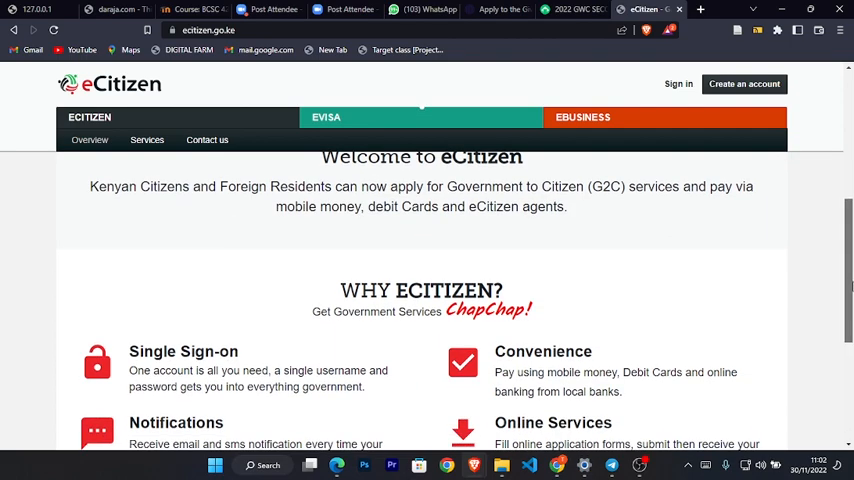
scroll(down, 3)
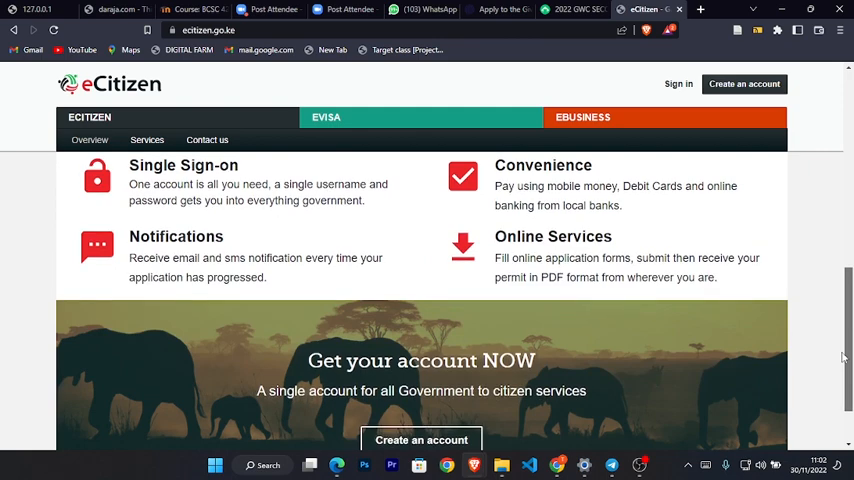
scroll(down, 3)
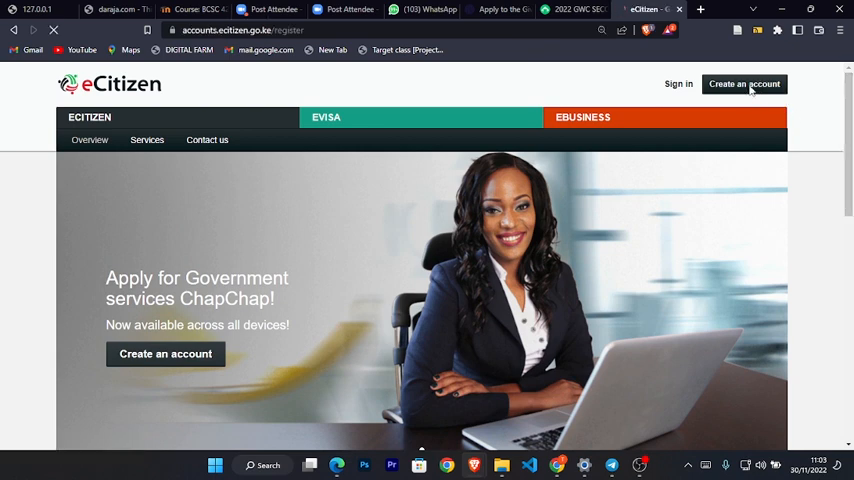
Begin registration and choose the eCitizen Kenyan Citizen account type to reach its form.
click(744, 84)
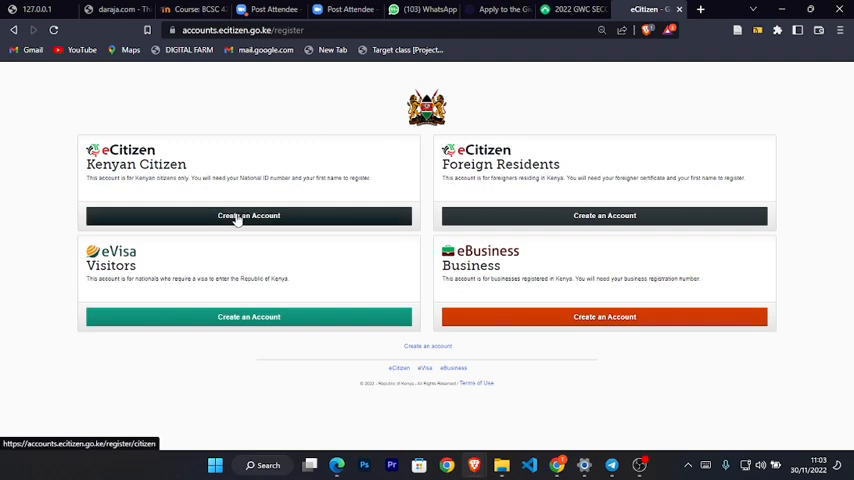
click(248, 216)
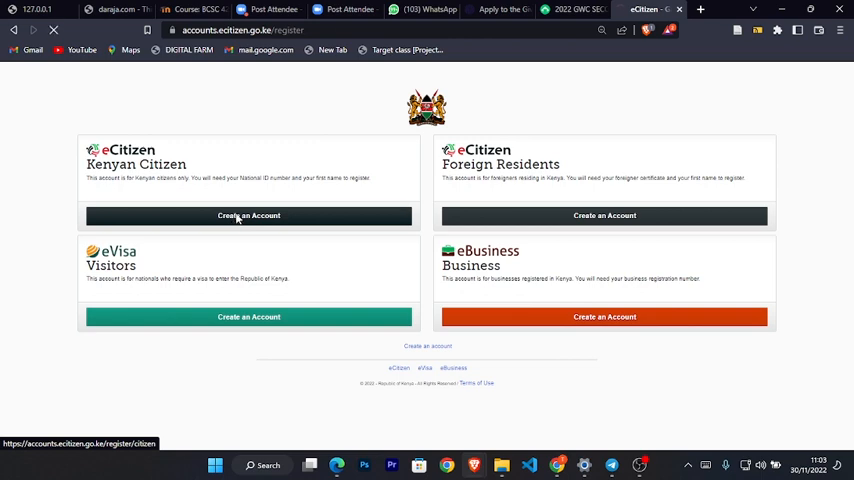
click(248, 216)
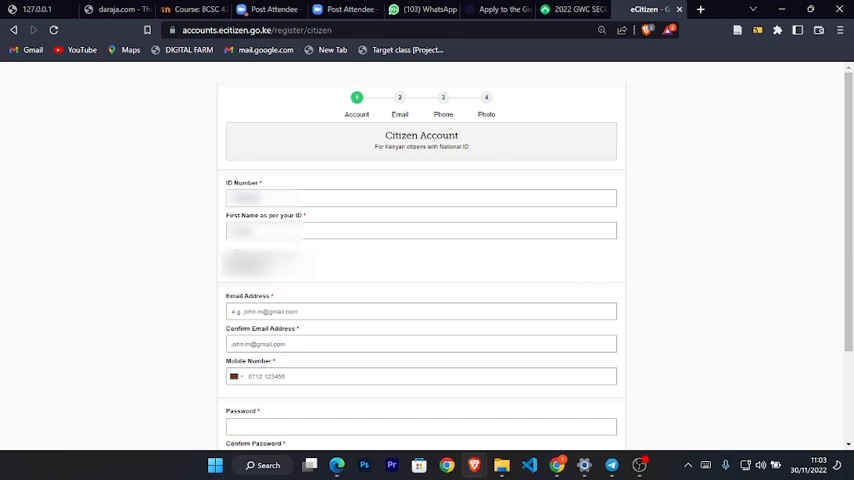
mouse_move(752, 246)
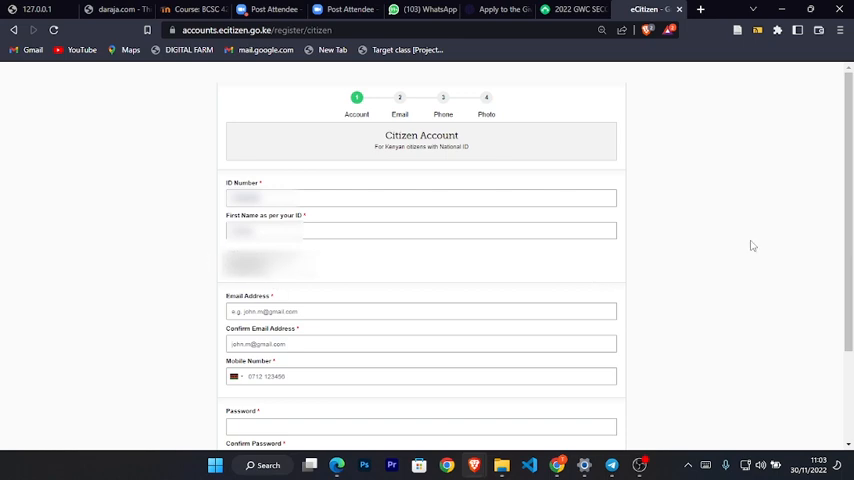
Enter the password and its confirmation, accept the terms and submit the Account step.
scroll(down, 3)
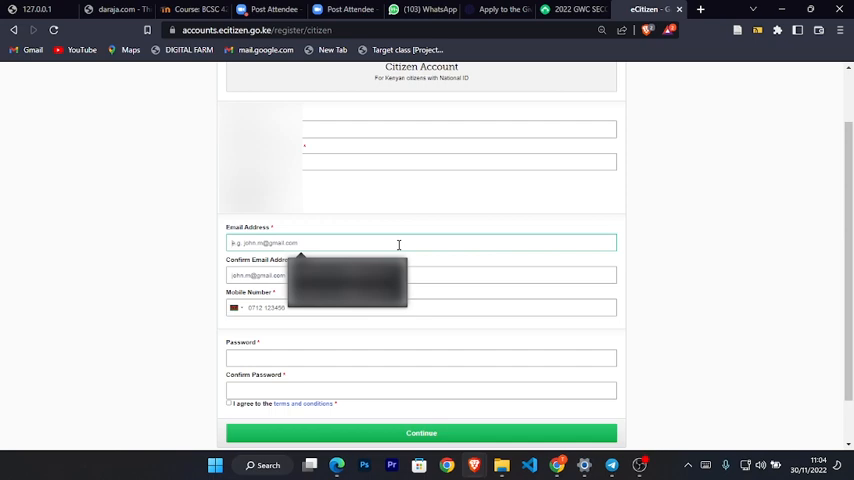
mouse_move(244, 260)
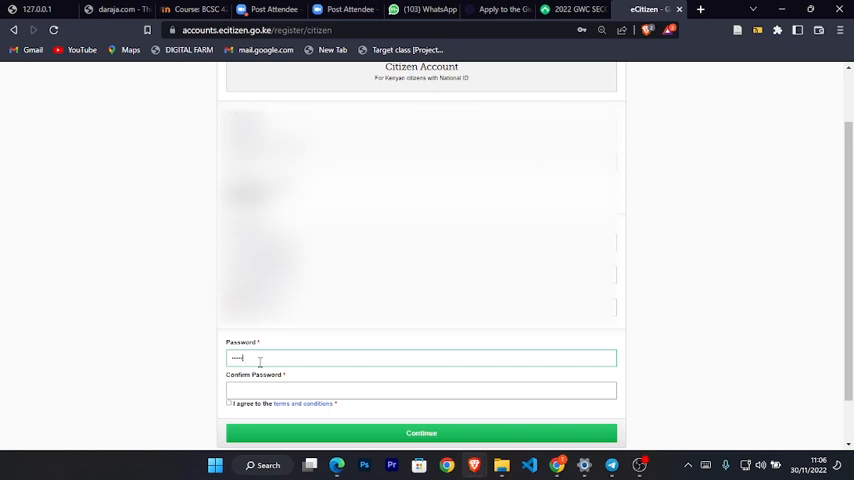
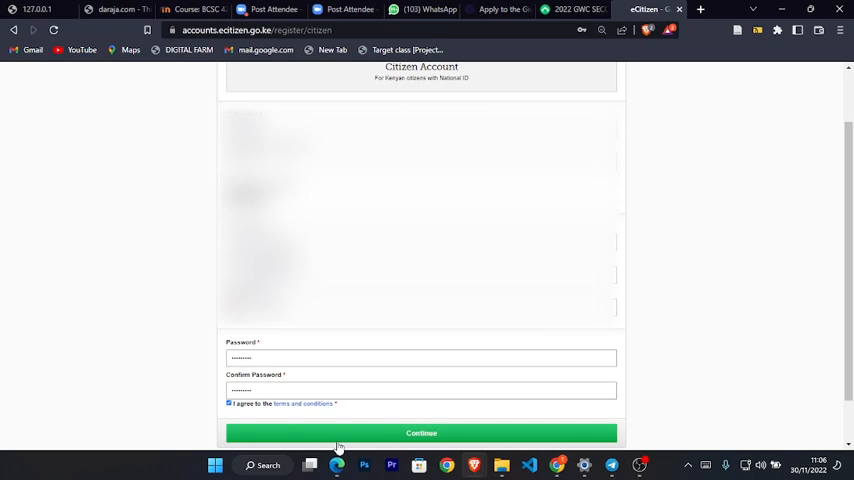
click(420, 432)
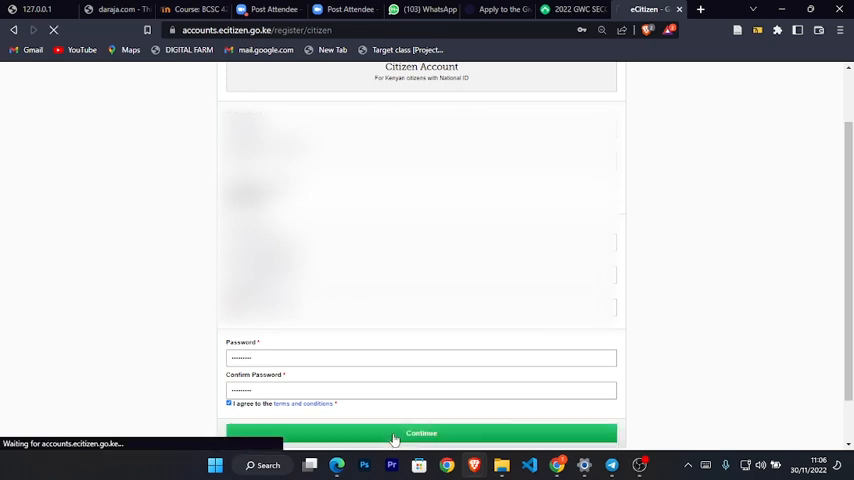
Send a verification code to the mobile number and verify it to reach the services dashboard.
click(420, 432)
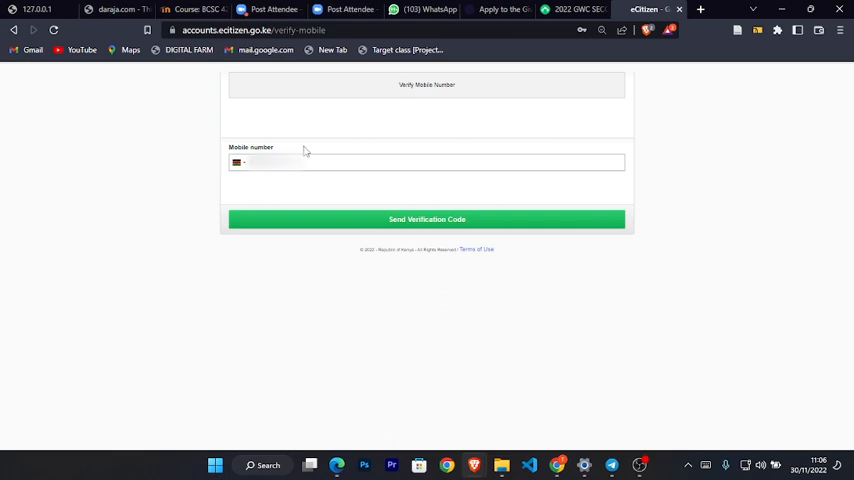
mouse_move(318, 220)
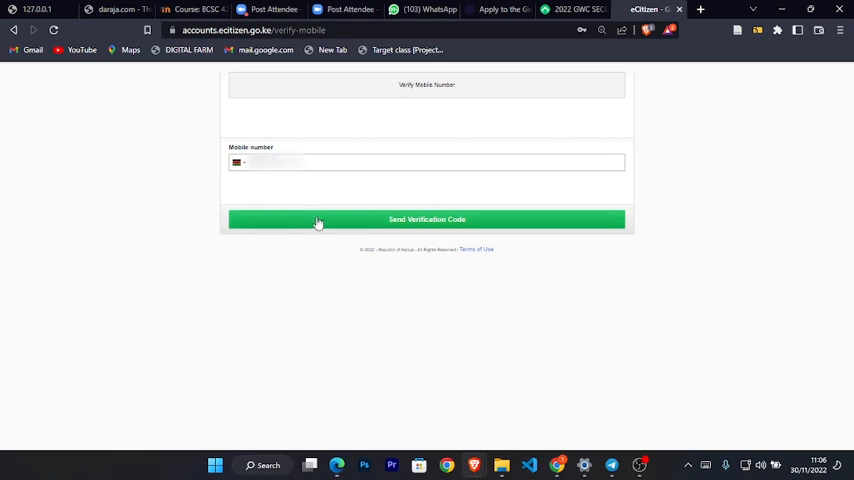
click(318, 220)
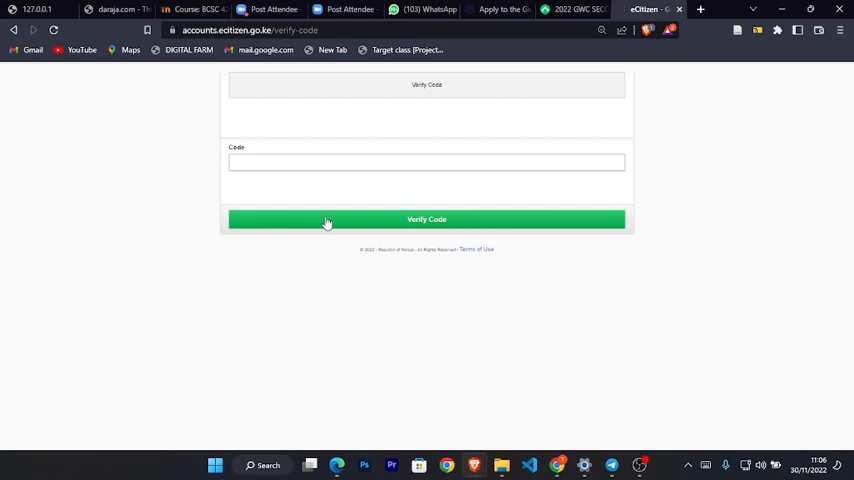
click(426, 162)
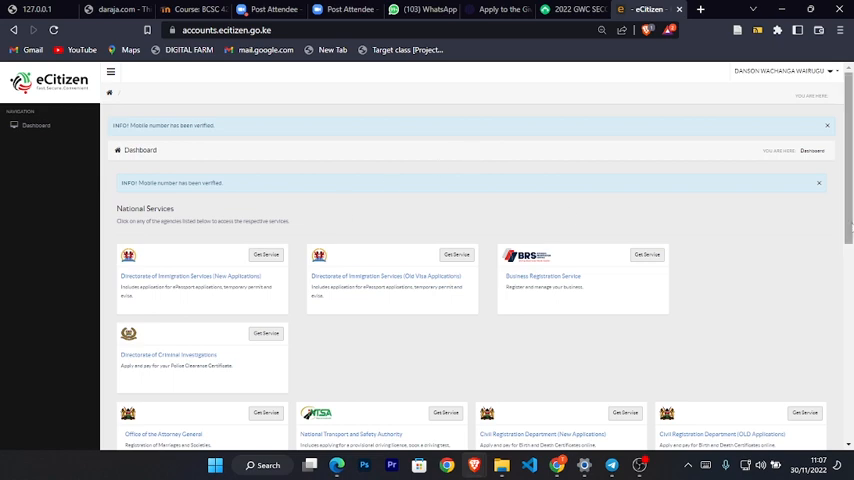
mouse_move(848, 224)
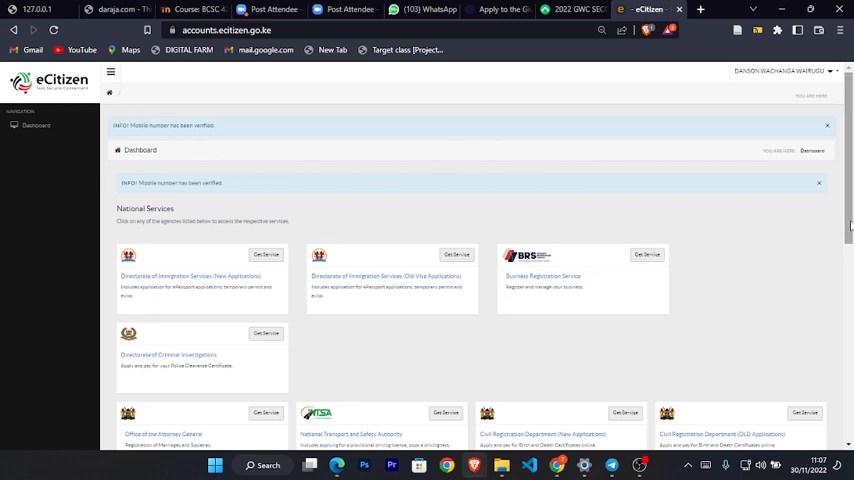
scroll(down, 3)
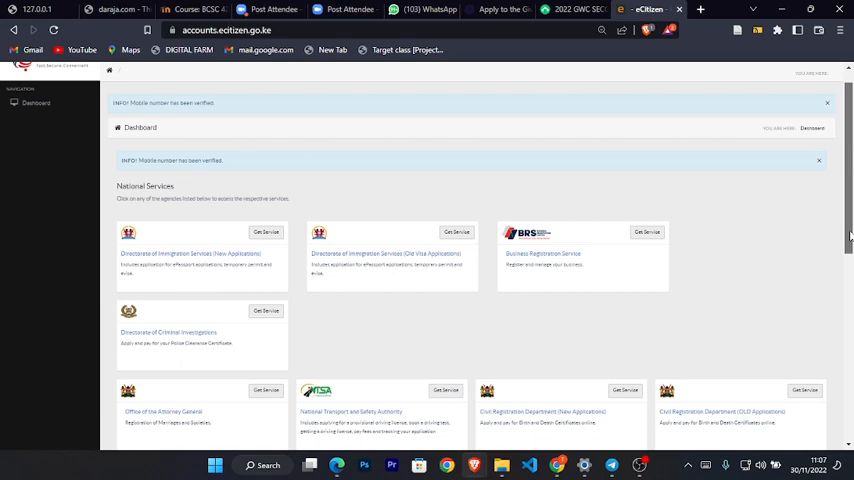
scroll(down, 3)
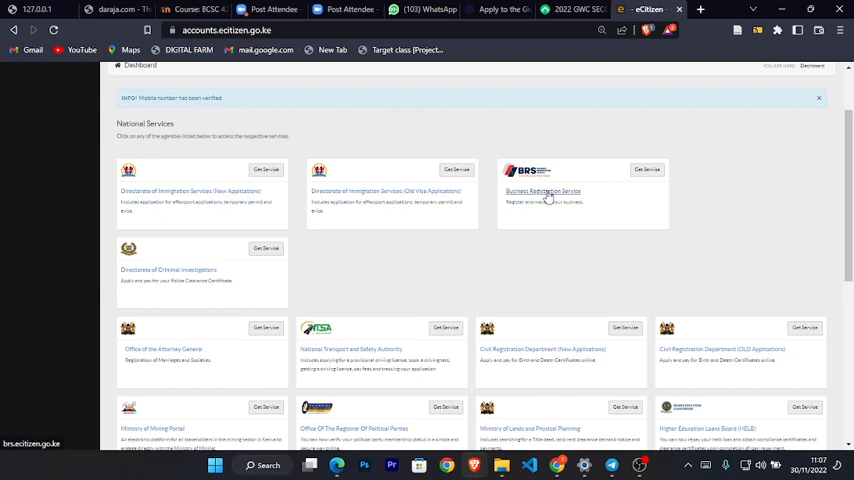
mouse_move(284, 264)
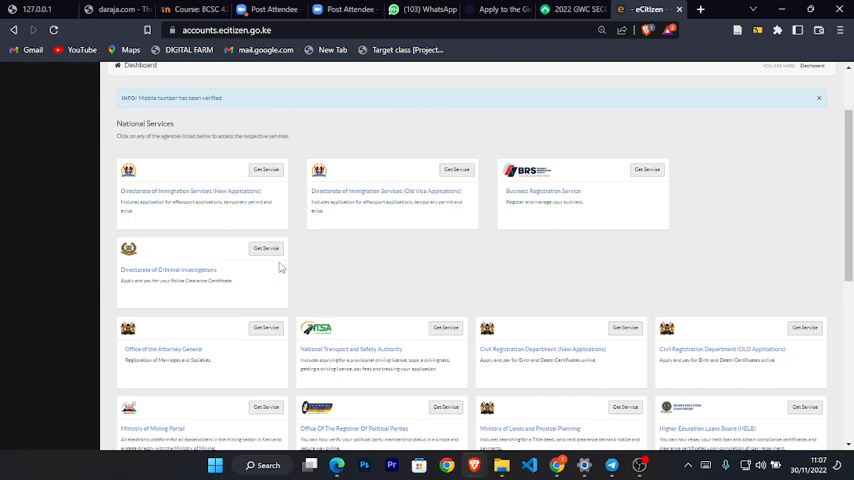
mouse_move(204, 276)
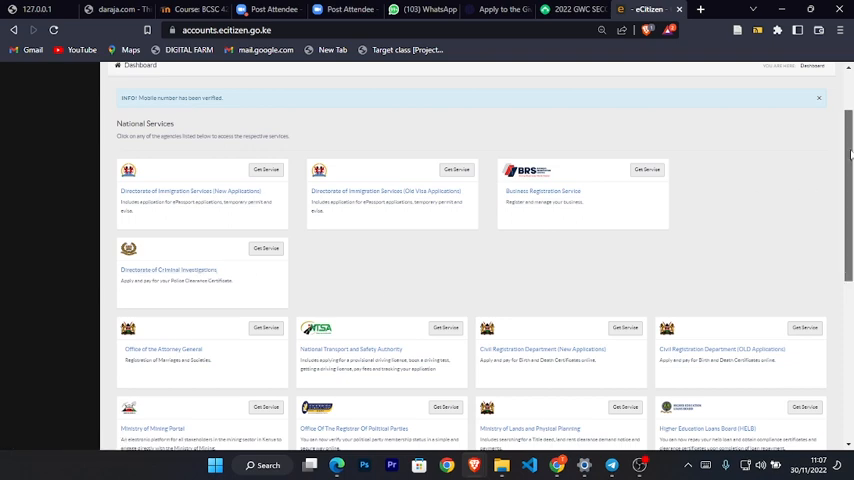
scroll(down, 3)
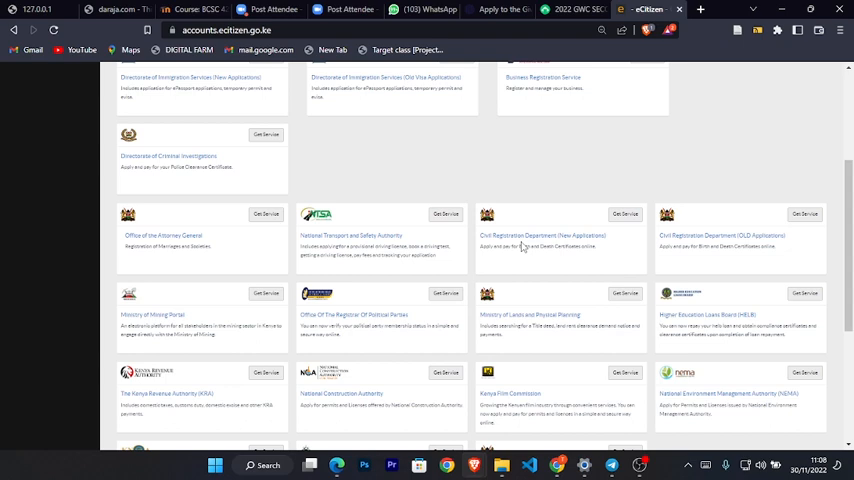
mouse_move(588, 236)
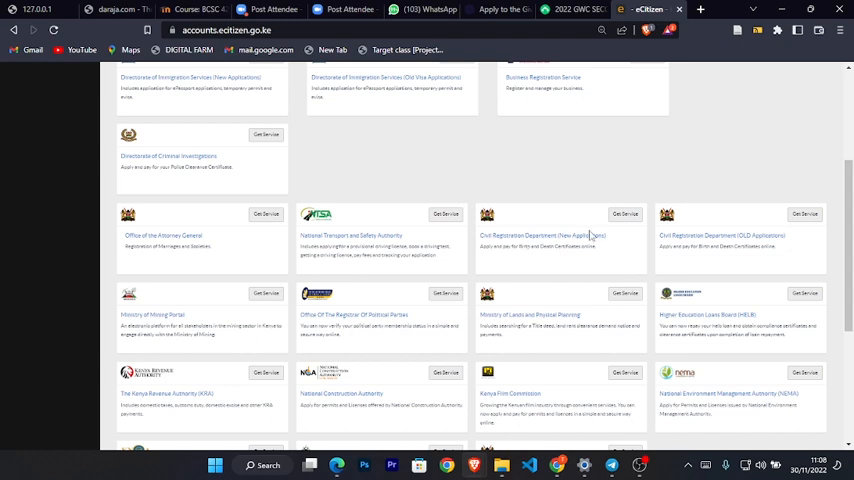
scroll(down, 3)
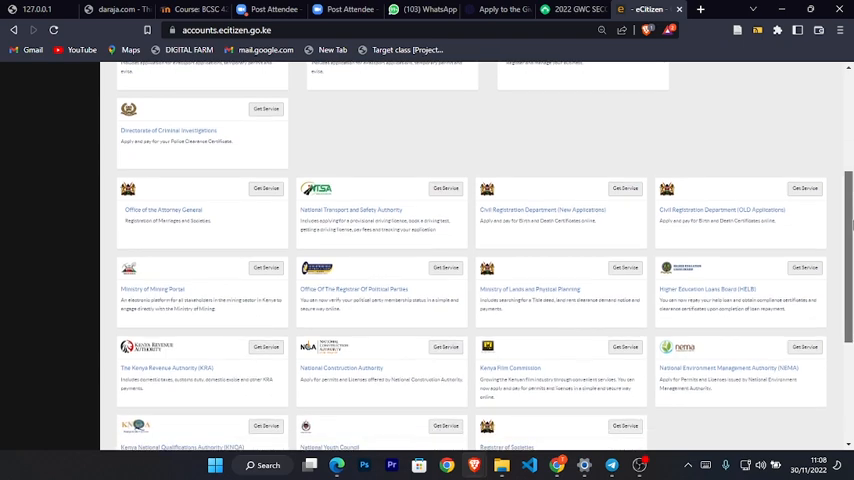
scroll(down, 3)
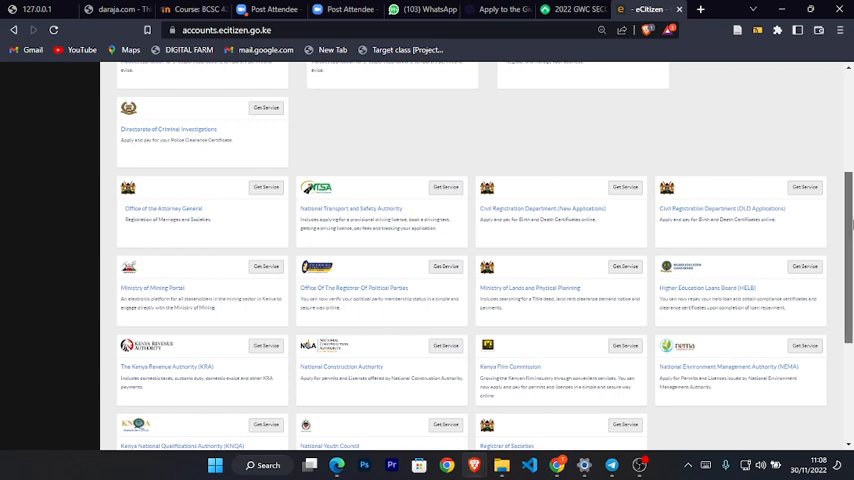
scroll(down, 3)
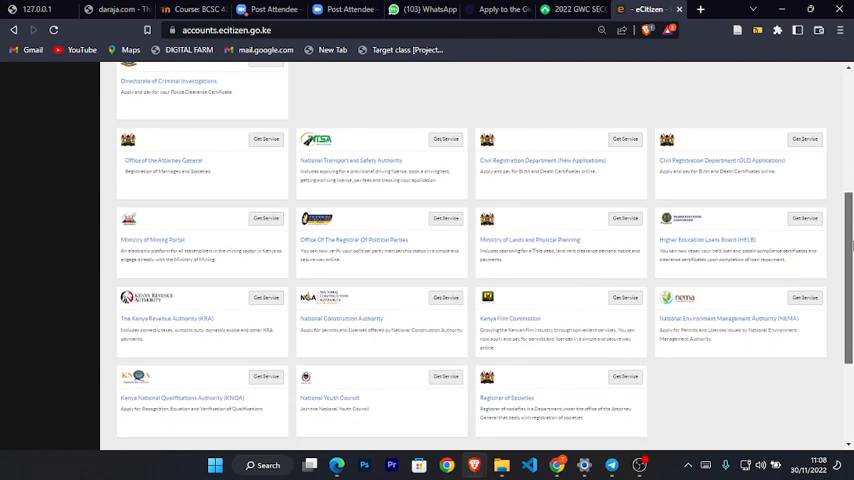
scroll(down, 3)
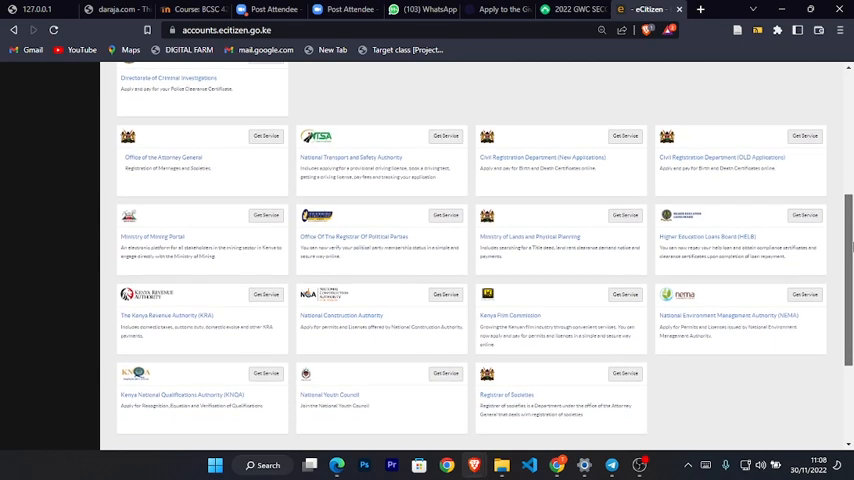
scroll(down, 3)
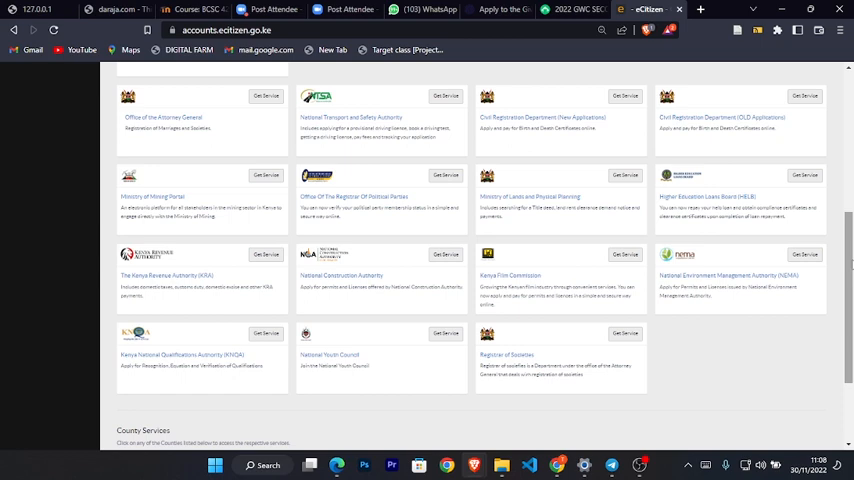
scroll(down, 3)
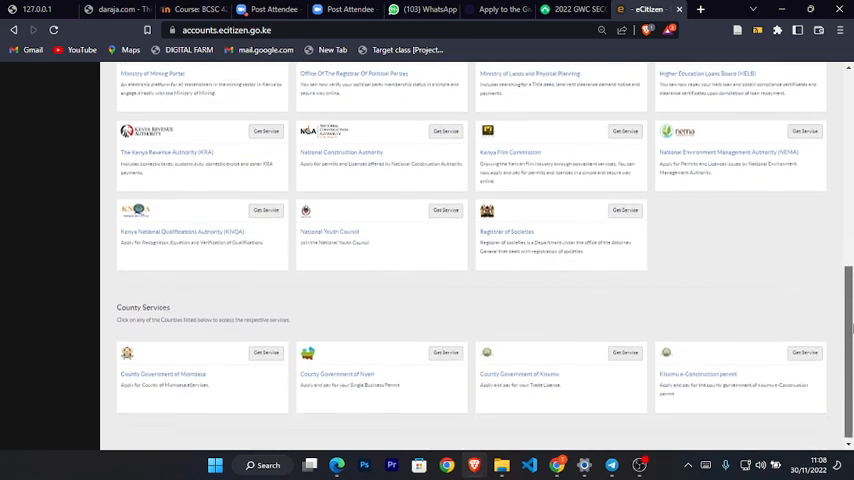
scroll(down, 3)
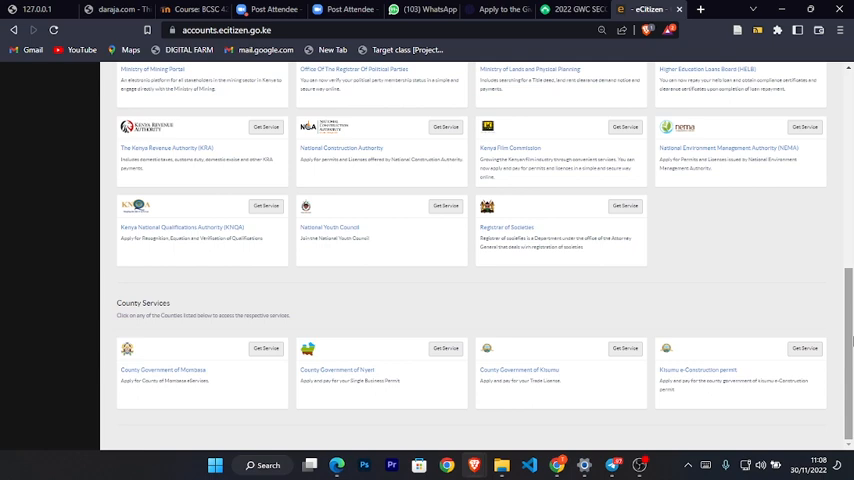
scroll(up, 3)
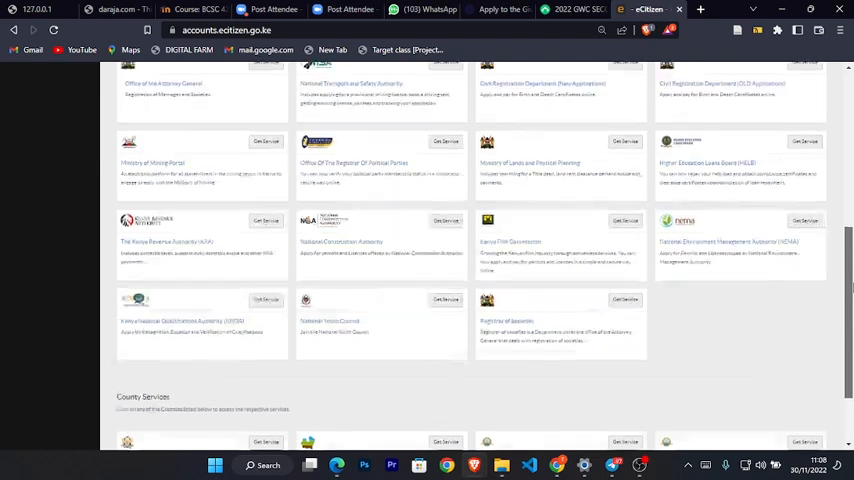
scroll(up, 3)
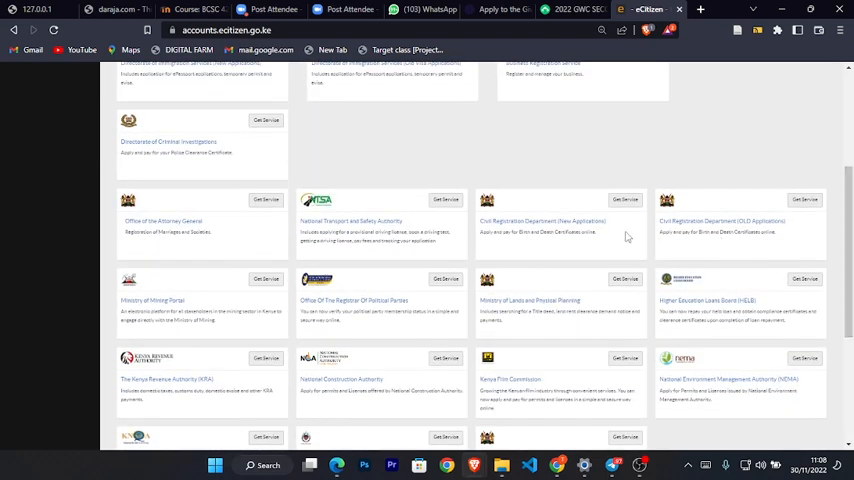
scroll(up, 3)
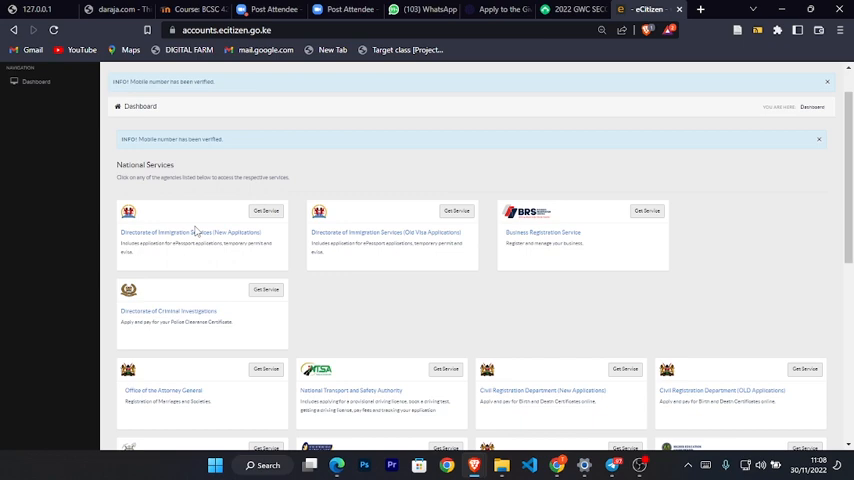
mouse_move(512, 228)
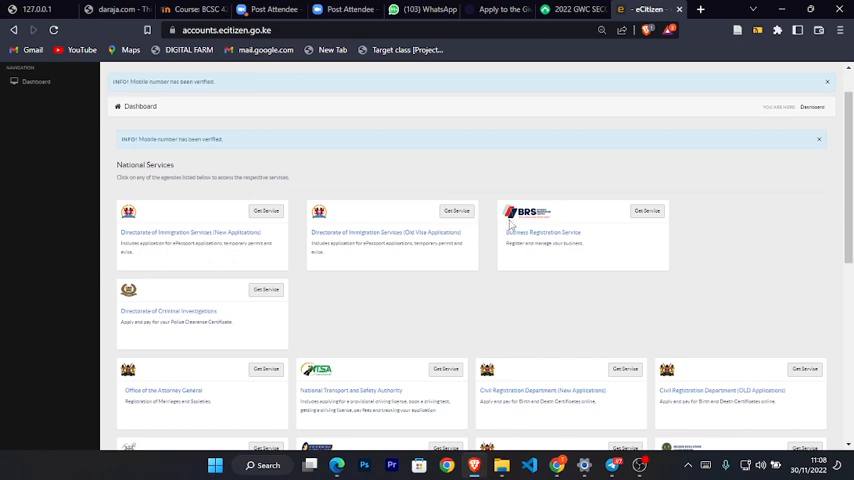
mouse_move(554, 224)
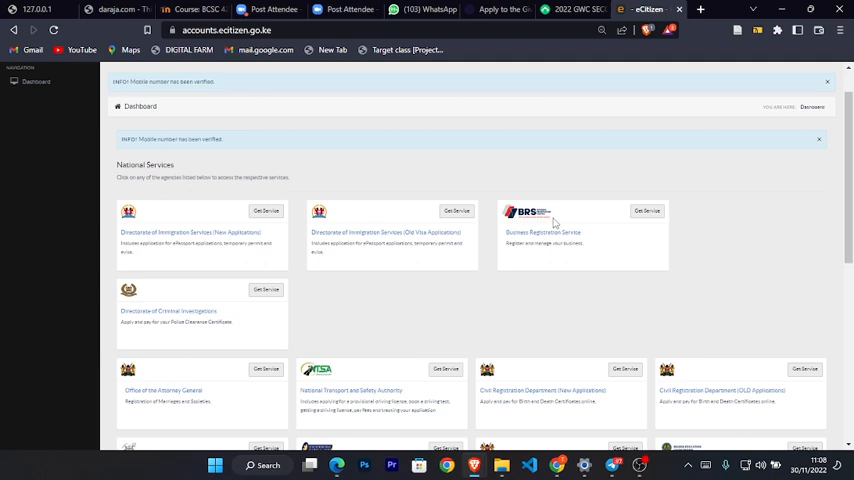
mouse_move(584, 224)
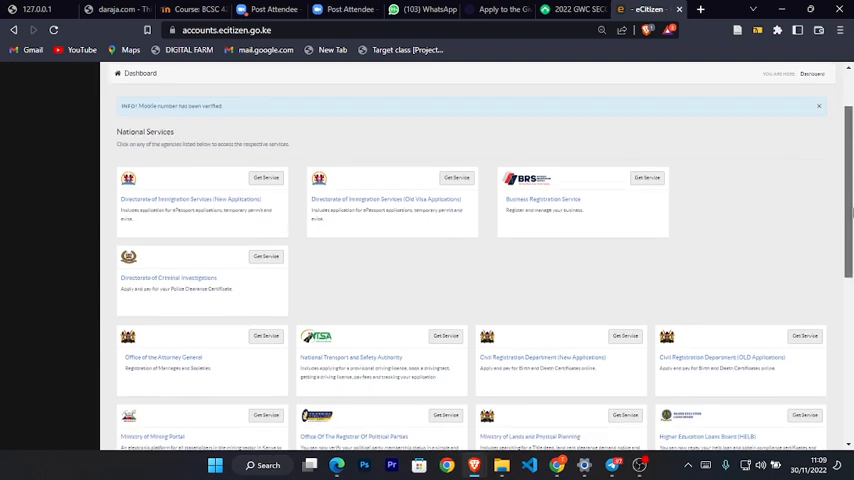
scroll(down, 3)
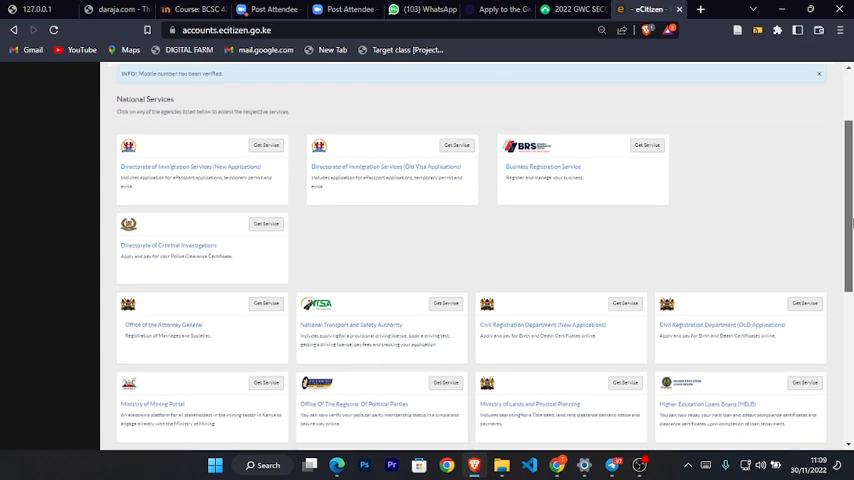
scroll(down, 3)
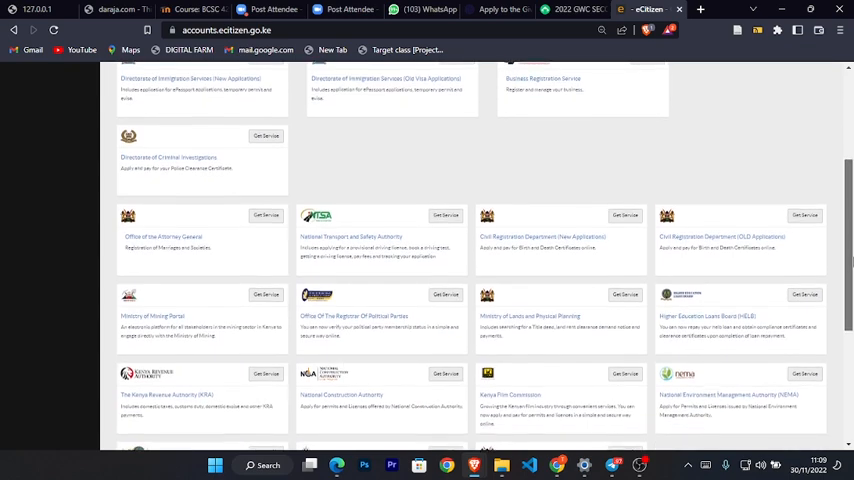
scroll(down, 3)
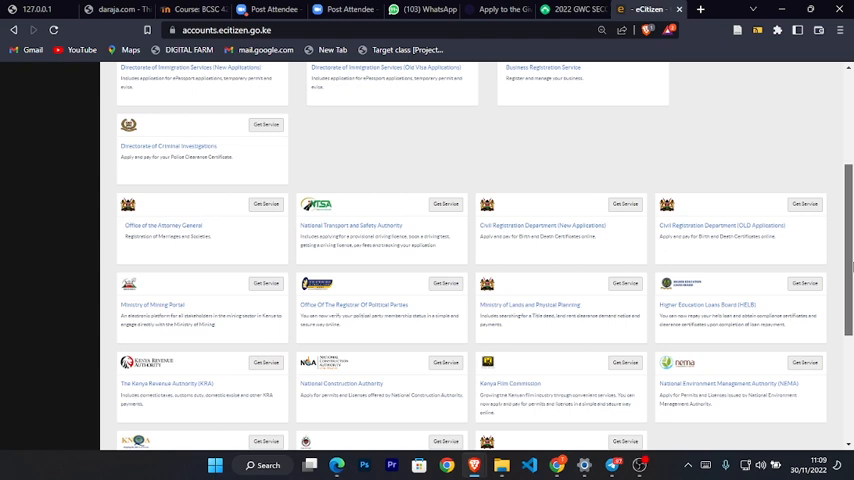
scroll(down, 3)
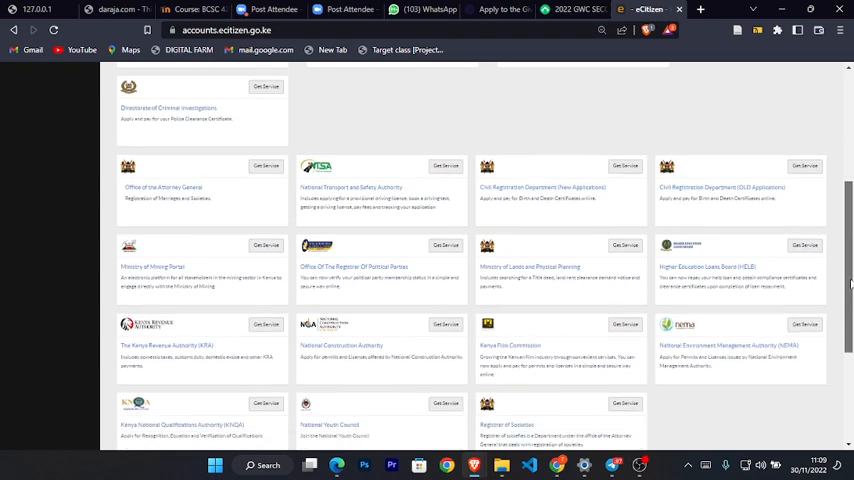